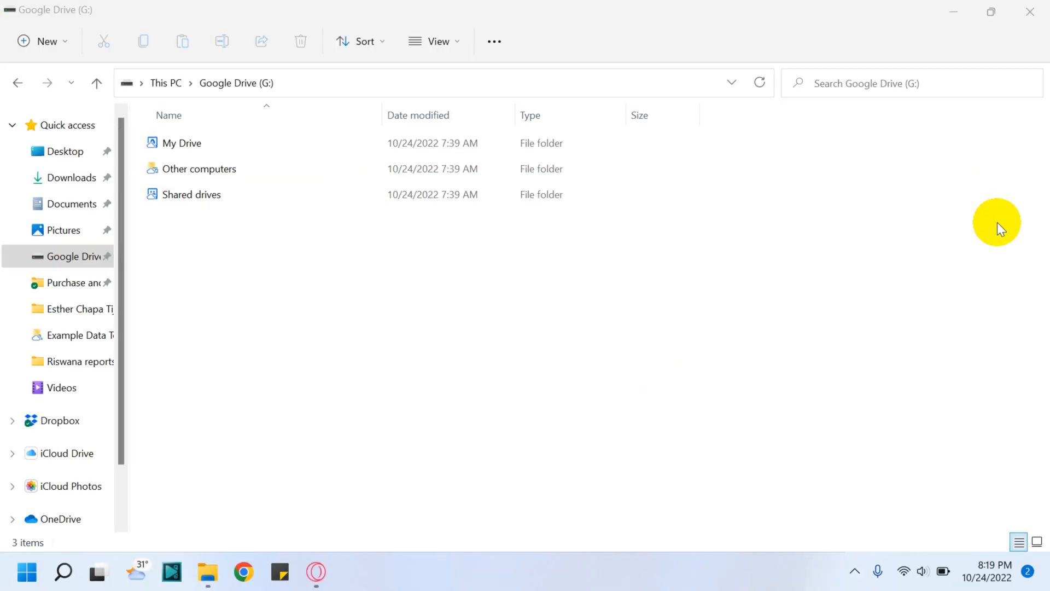
mouse_move(991, 218)
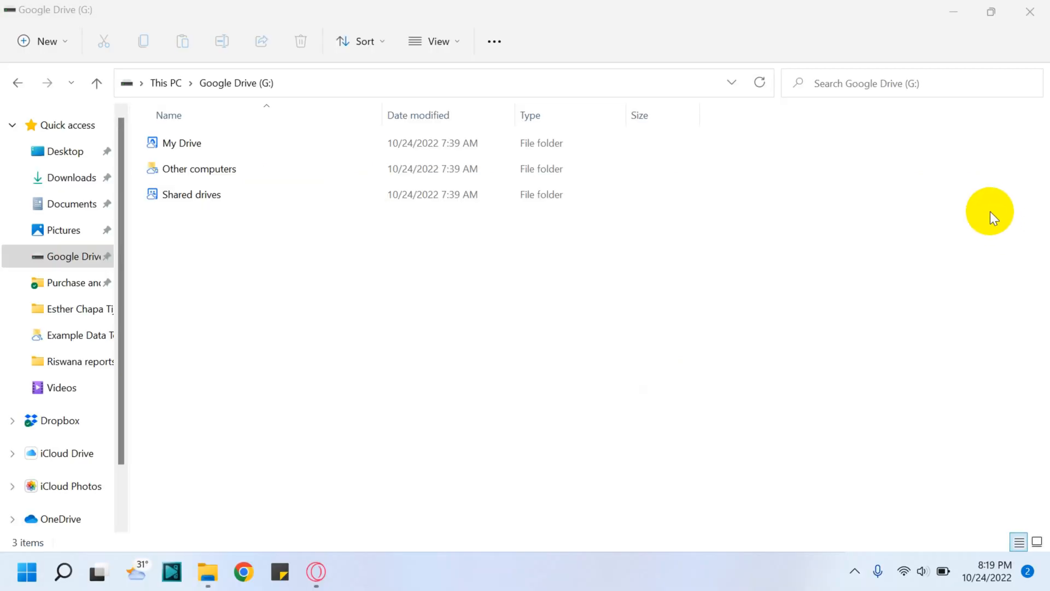
mouse_move(328, 221)
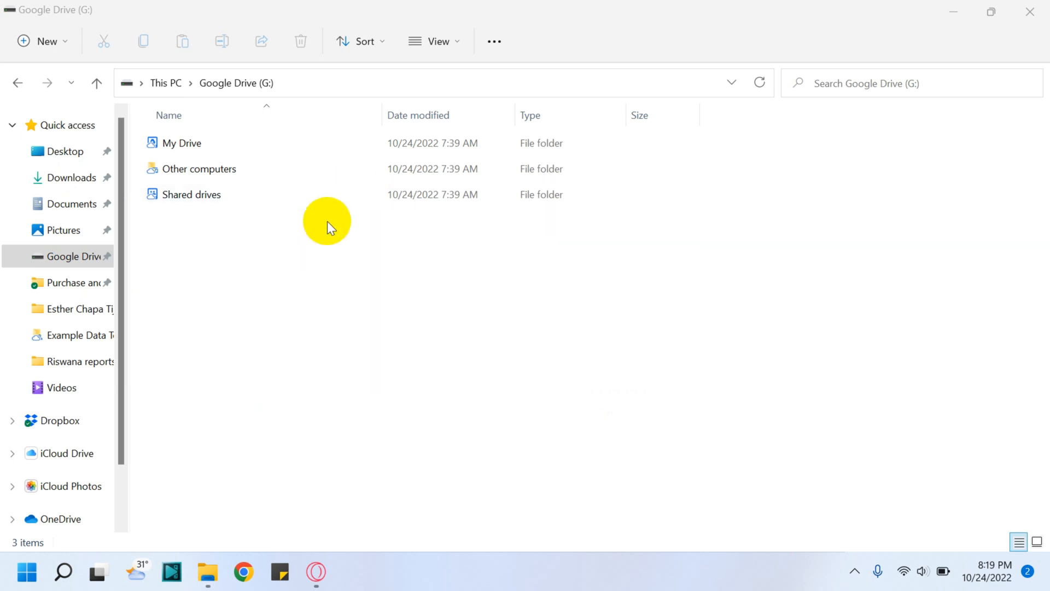
mouse_move(239, 350)
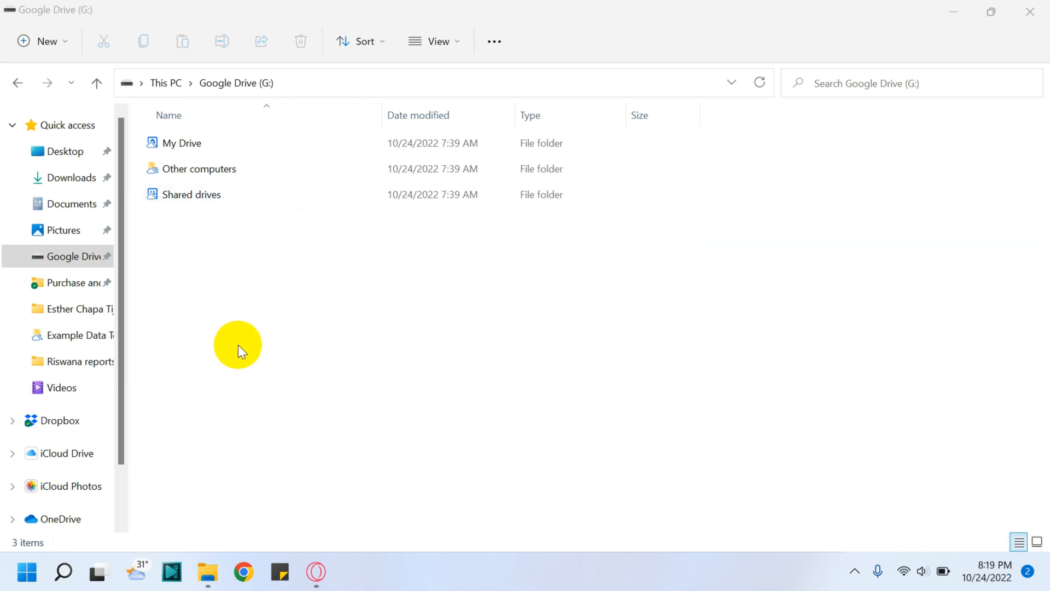
mouse_move(234, 83)
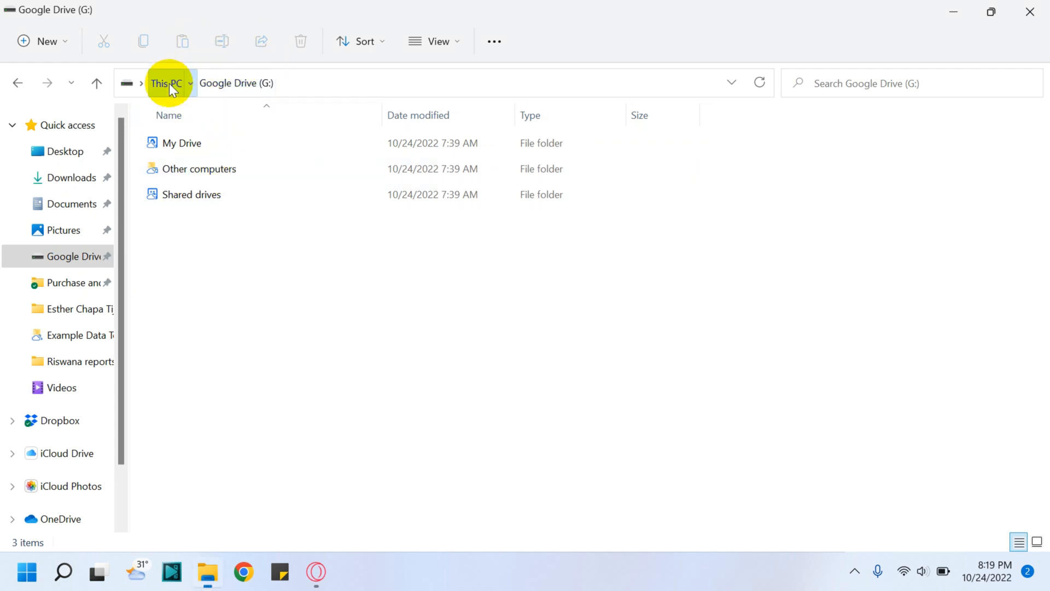
Step: Go to This PC and select the Google Drive (G:) drive showing 315 GB free of 476 GB
click(166, 83)
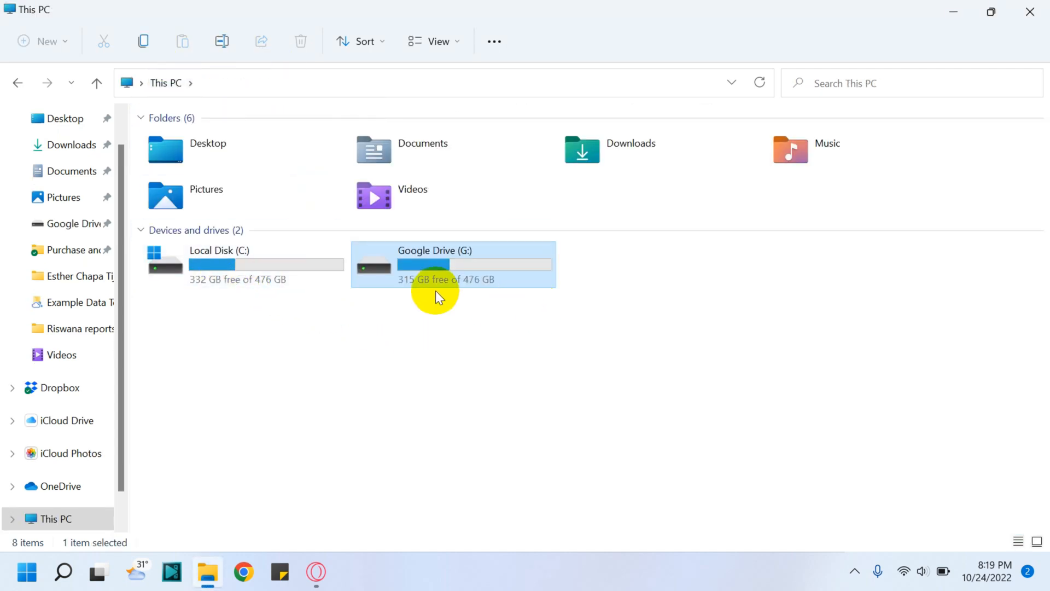
mouse_move(460, 293)
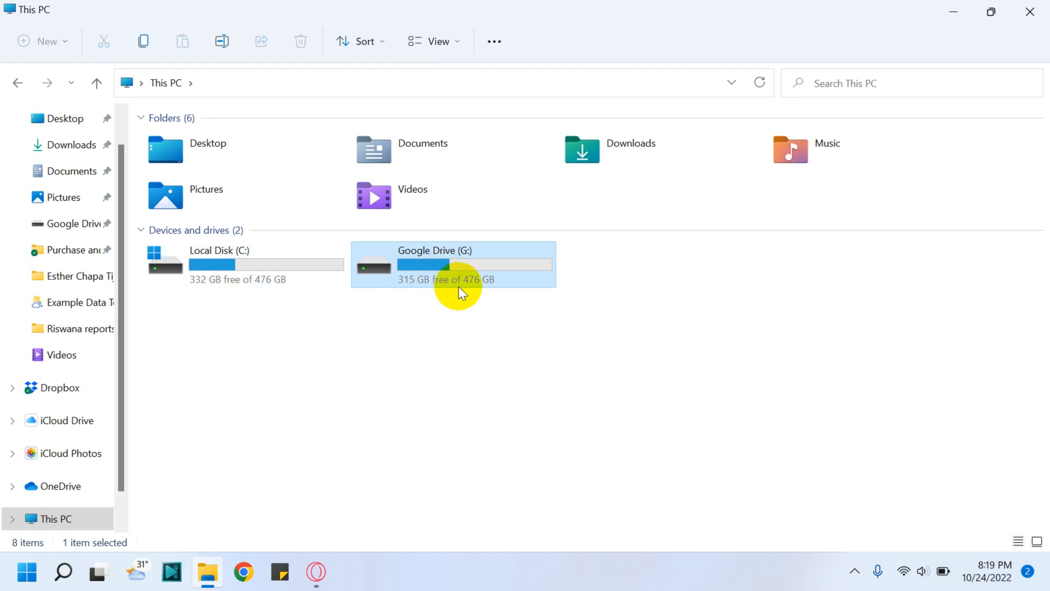
mouse_move(478, 286)
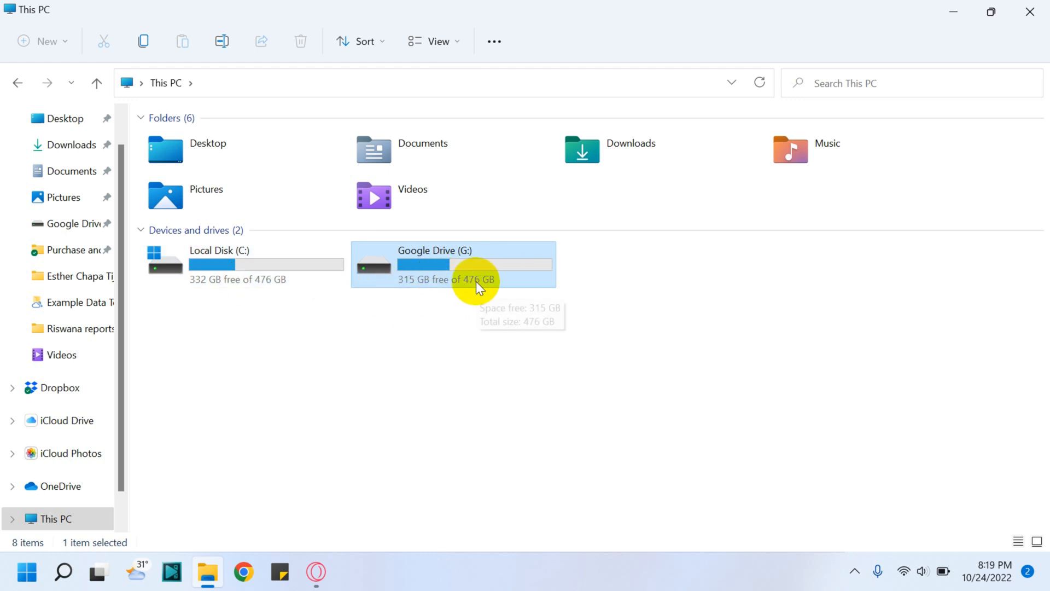
mouse_move(447, 295)
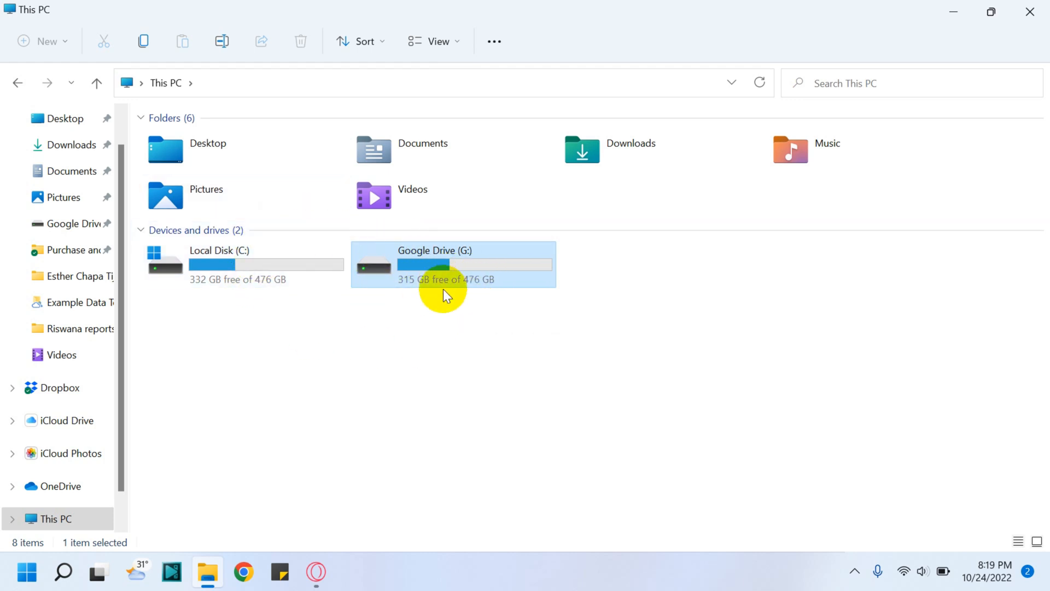
mouse_move(454, 280)
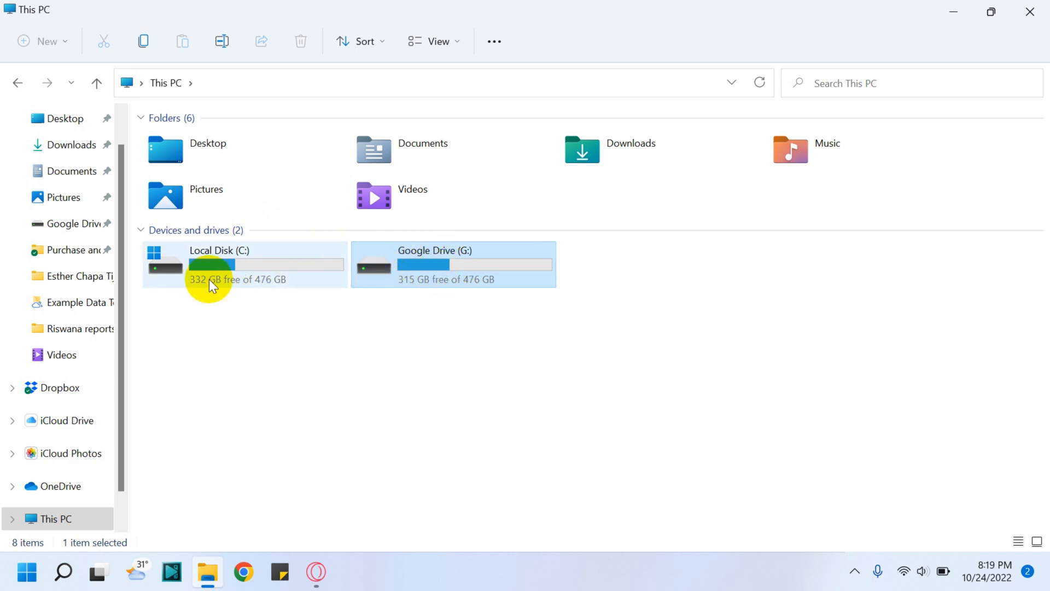
click(453, 264)
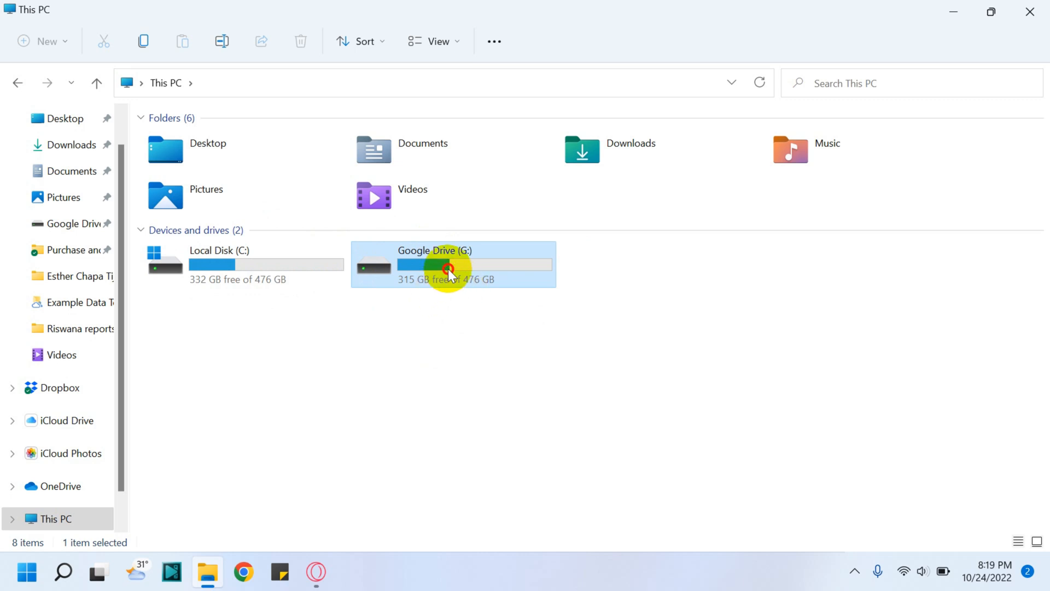
Step: View Properties for the three Drive folders (3.84 GB, 2,091 files, 418 folders), then close Explorer
double_click(447, 268)
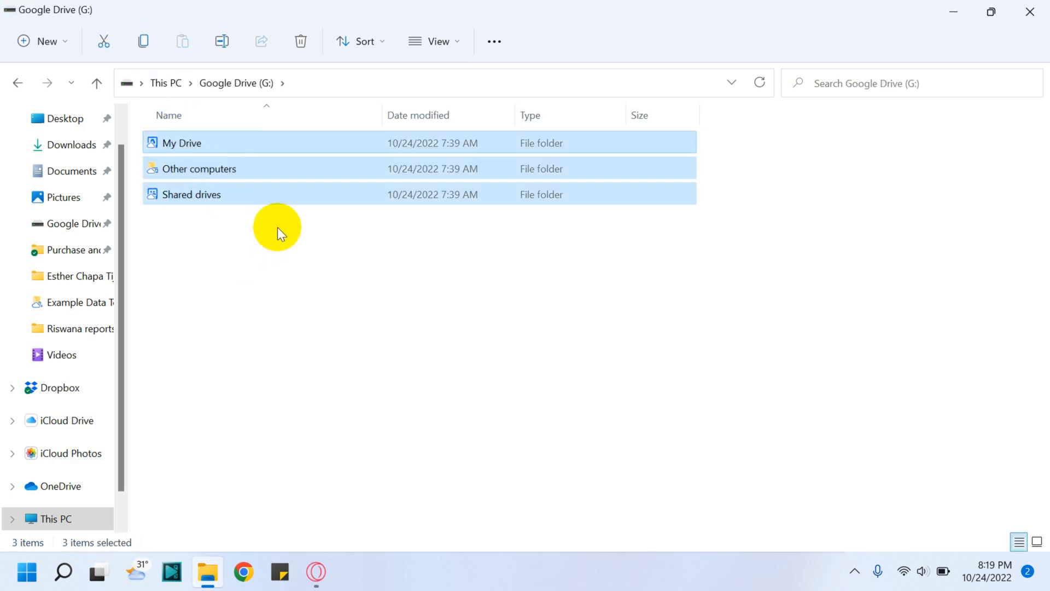
mouse_move(248, 173)
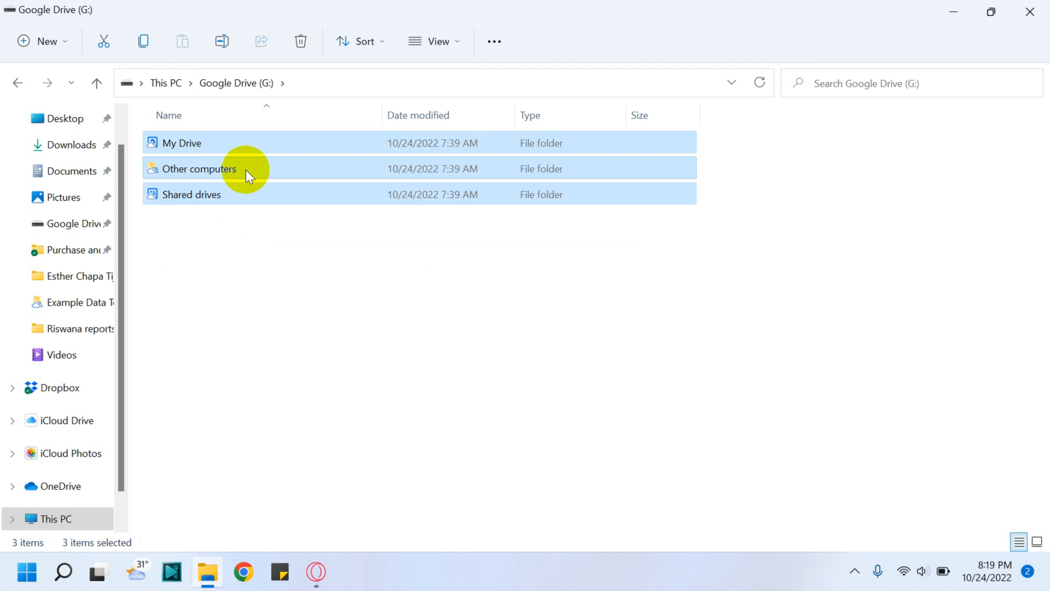
right_click(248, 174)
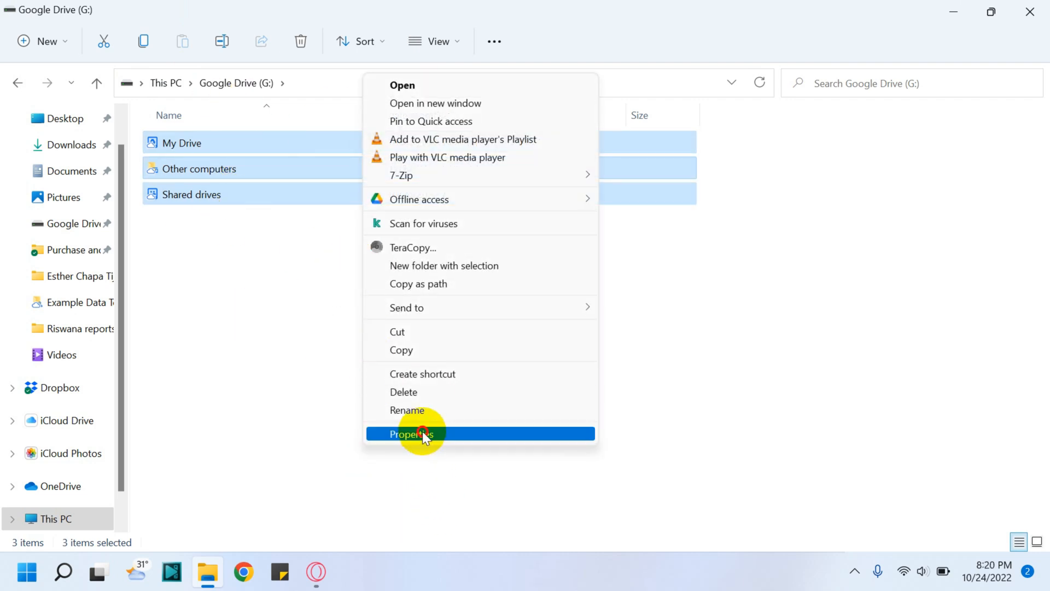
click(410, 434)
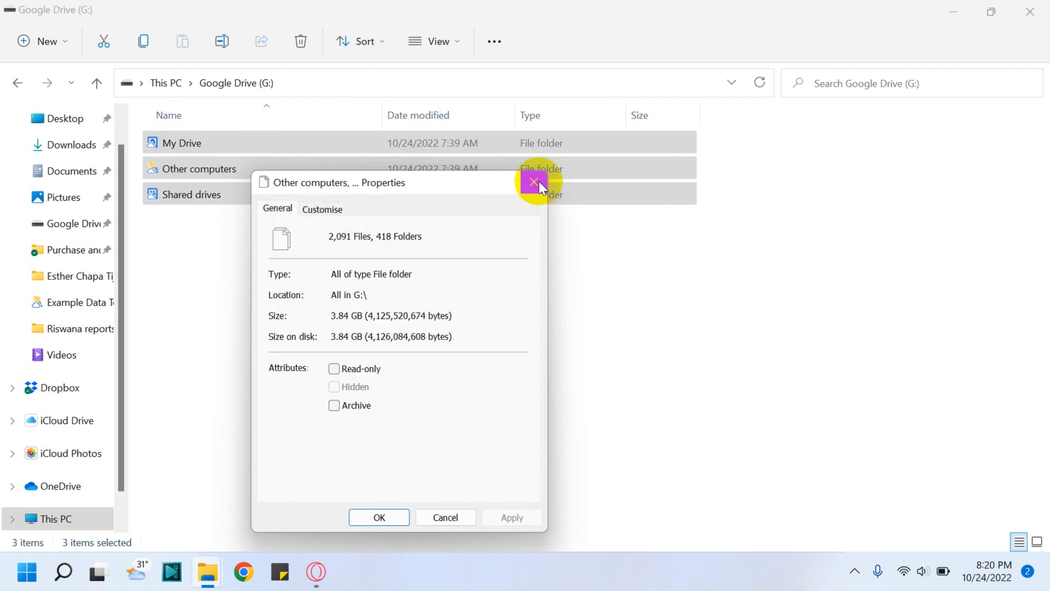
click(534, 182)
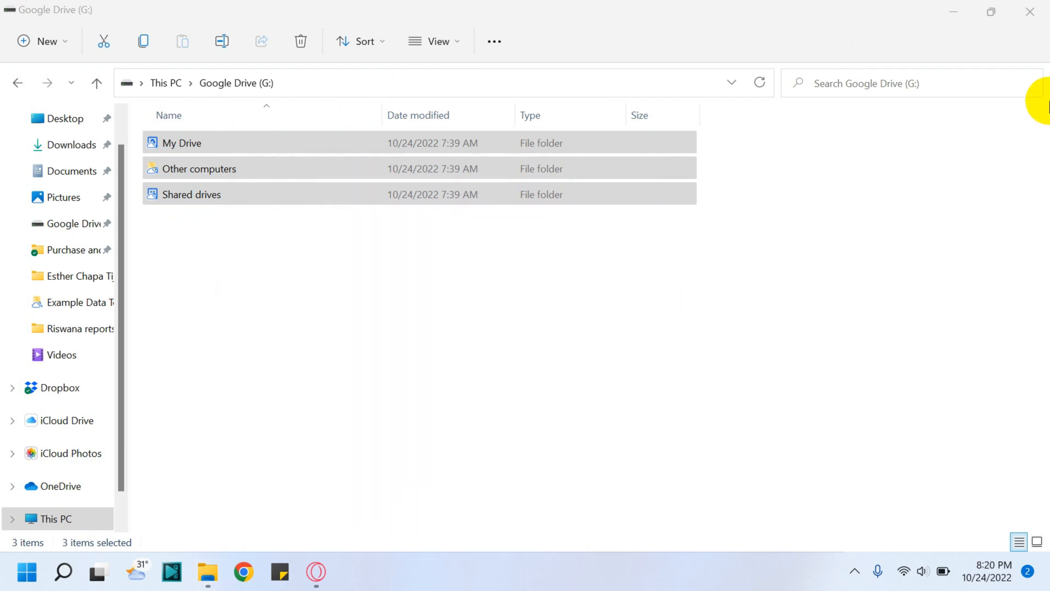
mouse_move(1030, 12)
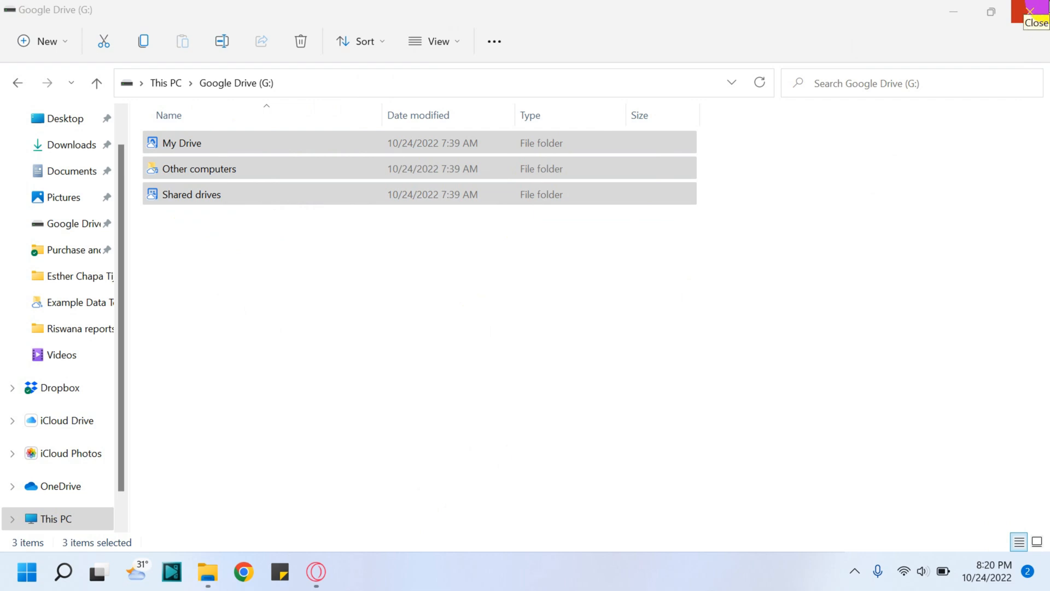
mouse_move(1030, 12)
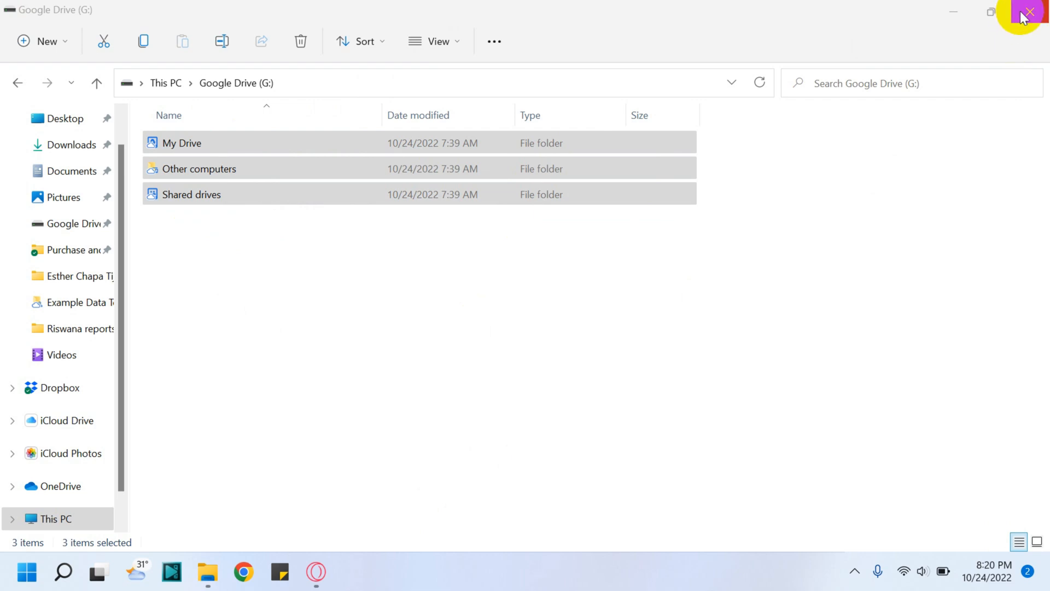
click(1030, 12)
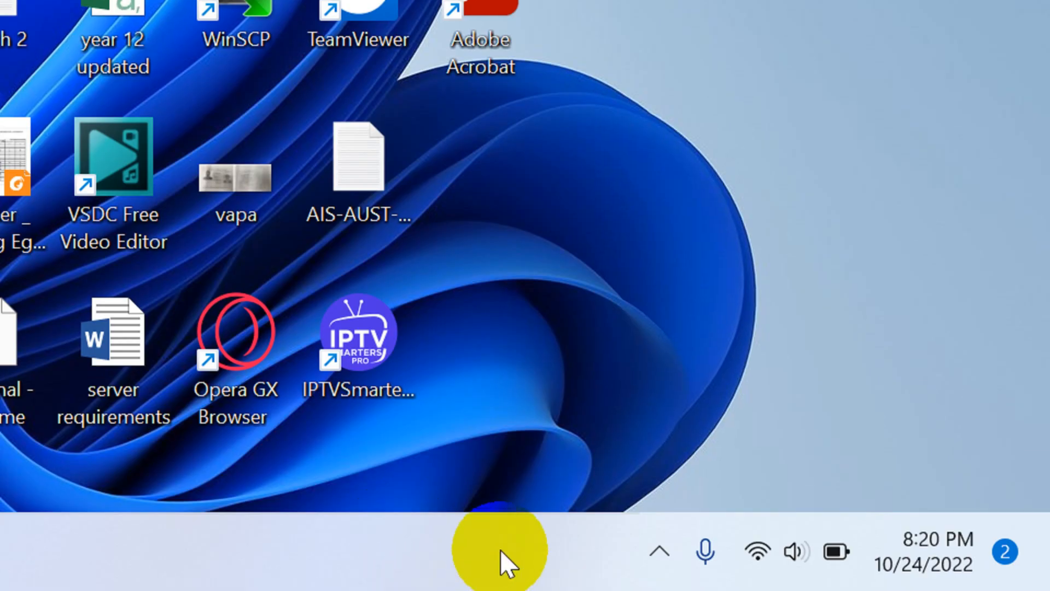
mouse_move(660, 559)
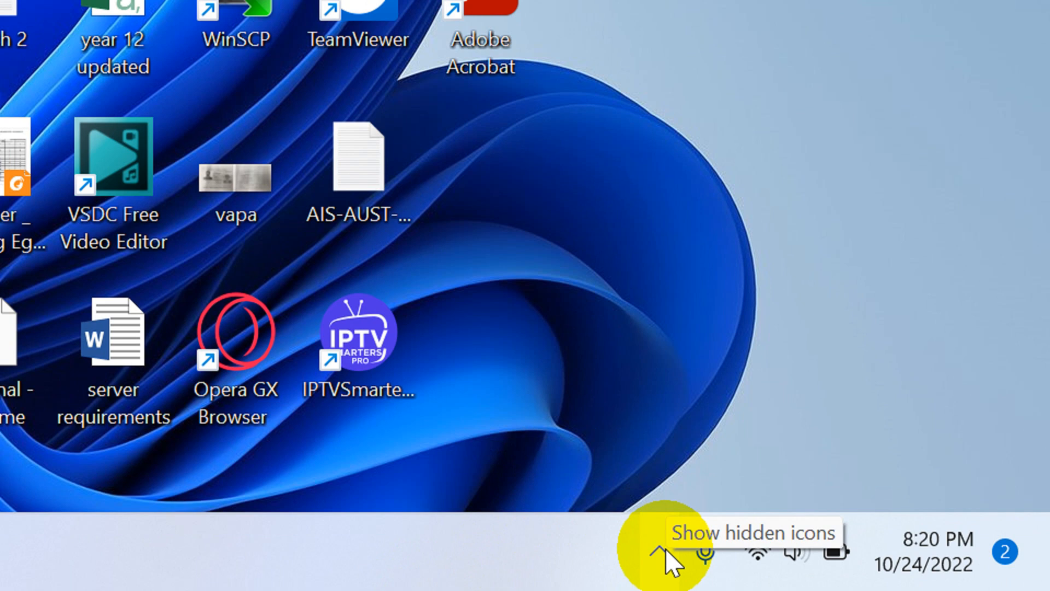
Step: Reveal the Google Drive tray icon, show its sync panel and bring up the gear settings menu
click(659, 555)
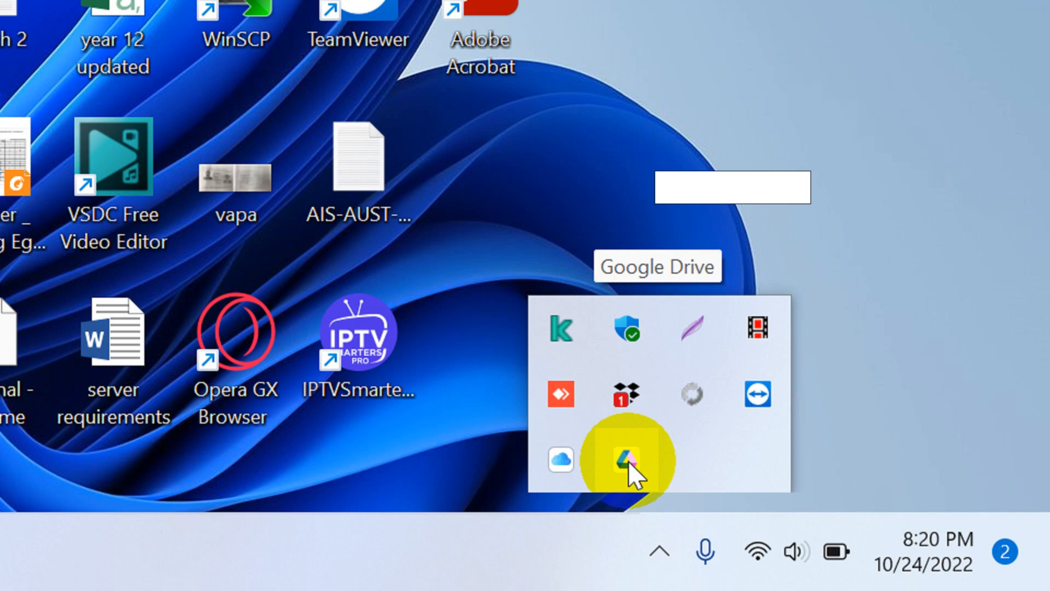
click(623, 460)
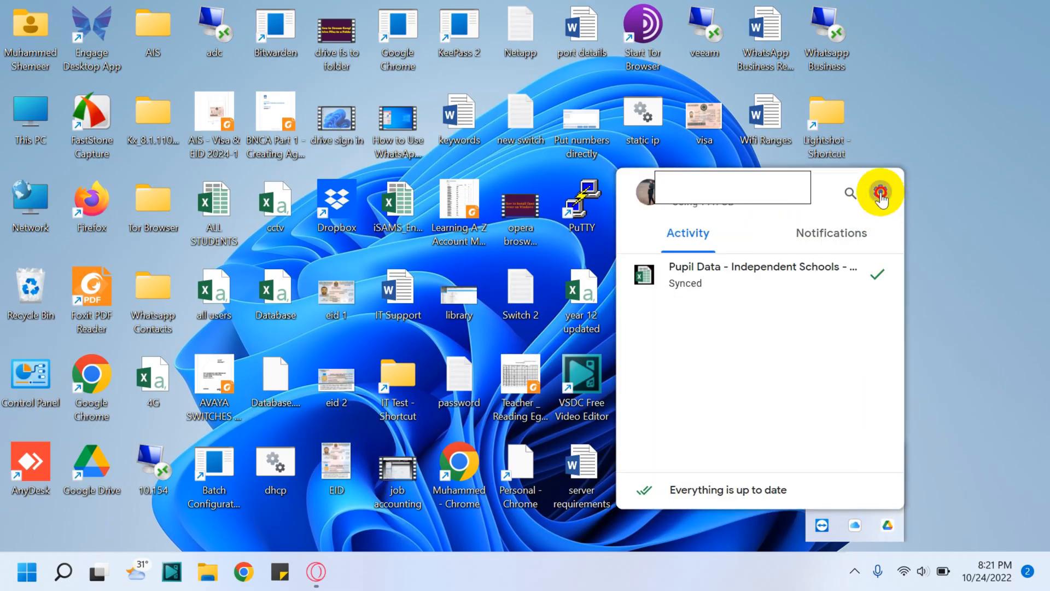
click(881, 192)
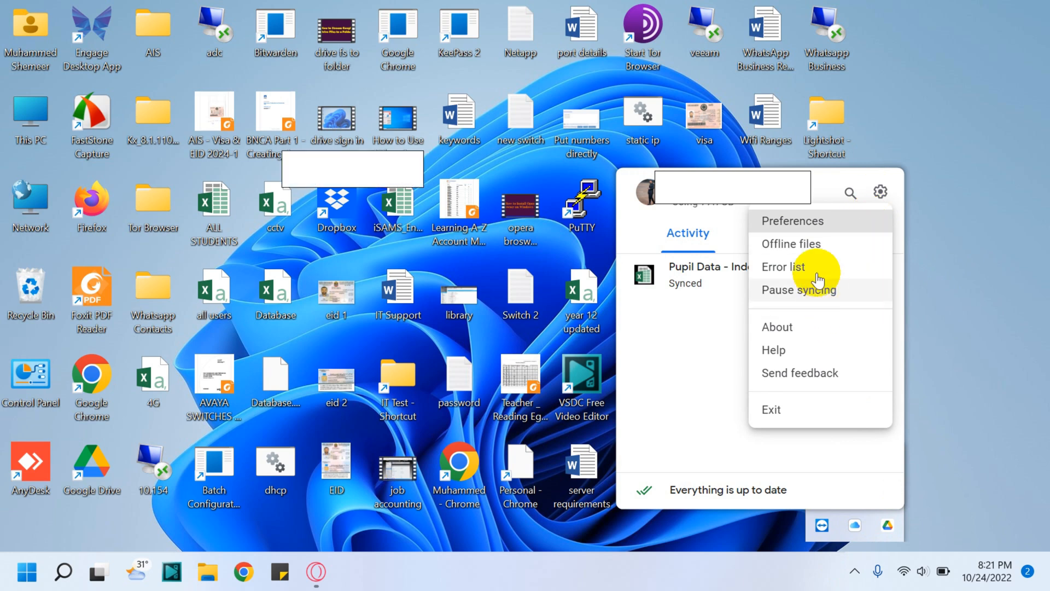
Step: Review Manage offline files: 0.0 B offline files and 8.2 GB cached, then close the window
click(791, 242)
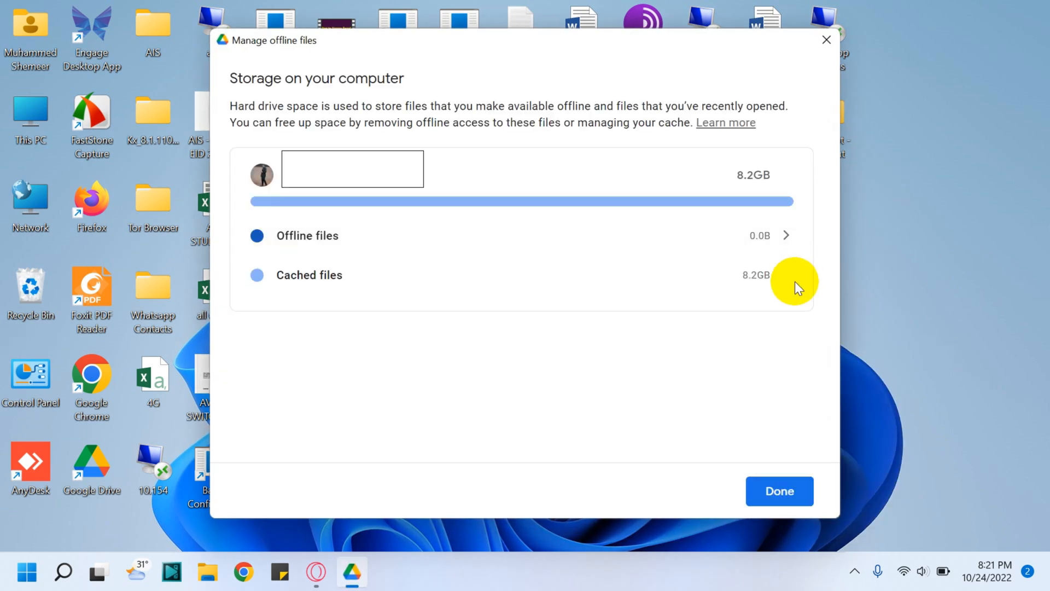
mouse_move(487, 130)
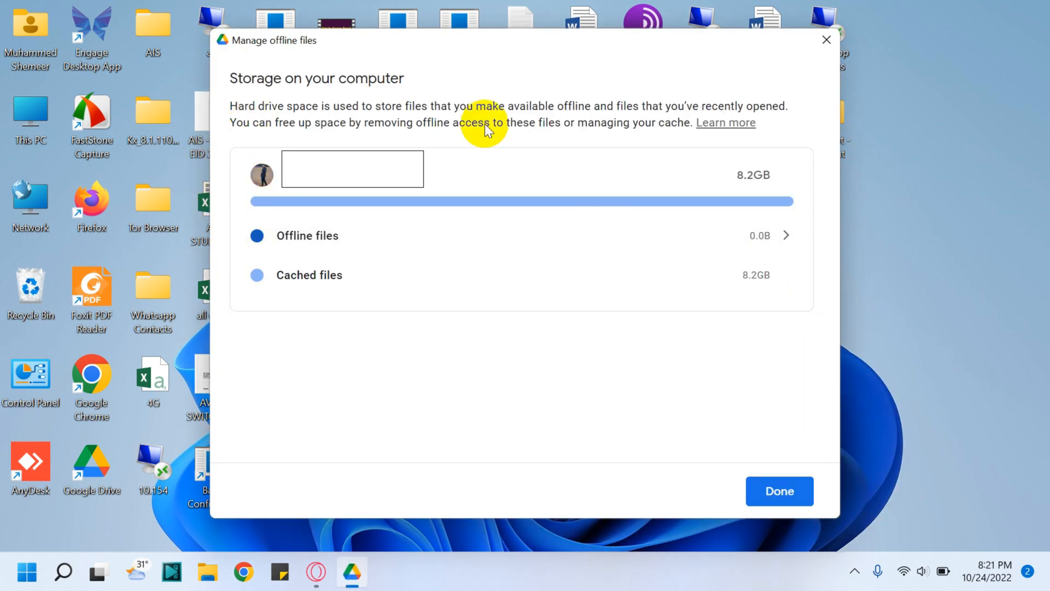
mouse_move(727, 186)
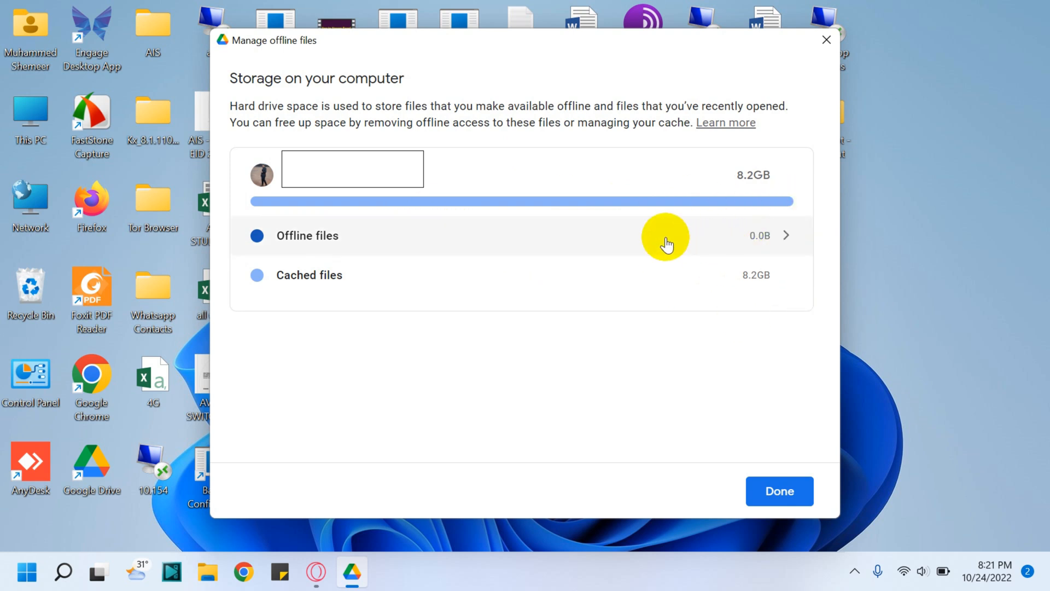
mouse_move(299, 245)
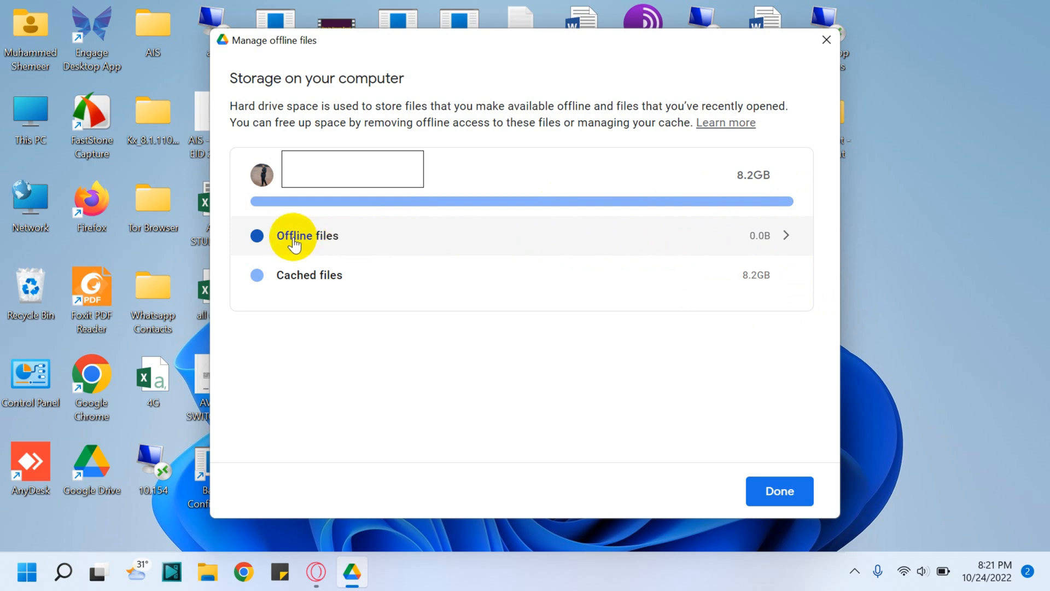
mouse_move(726, 242)
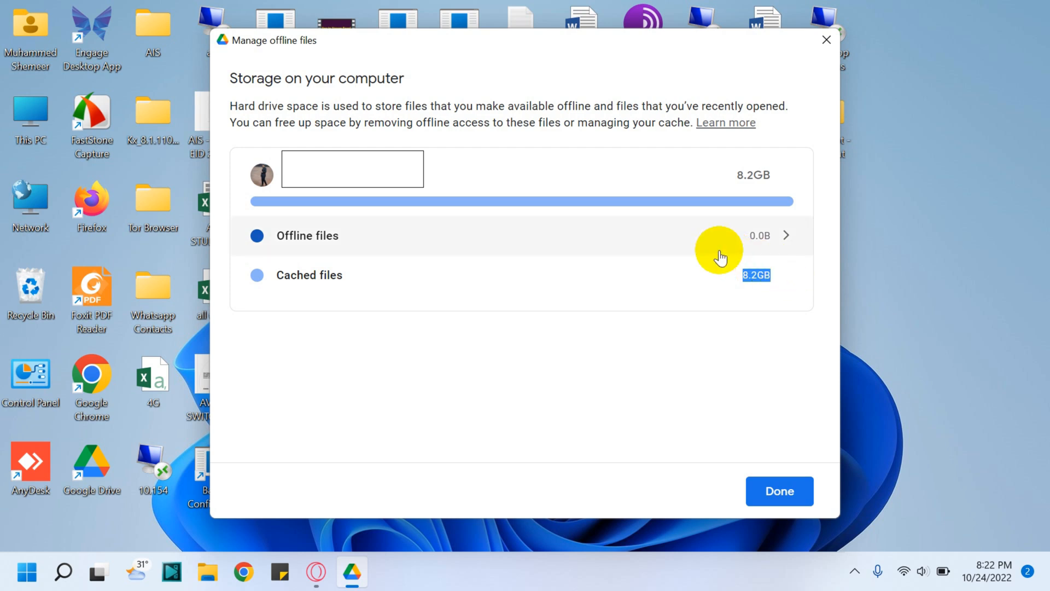
mouse_move(601, 276)
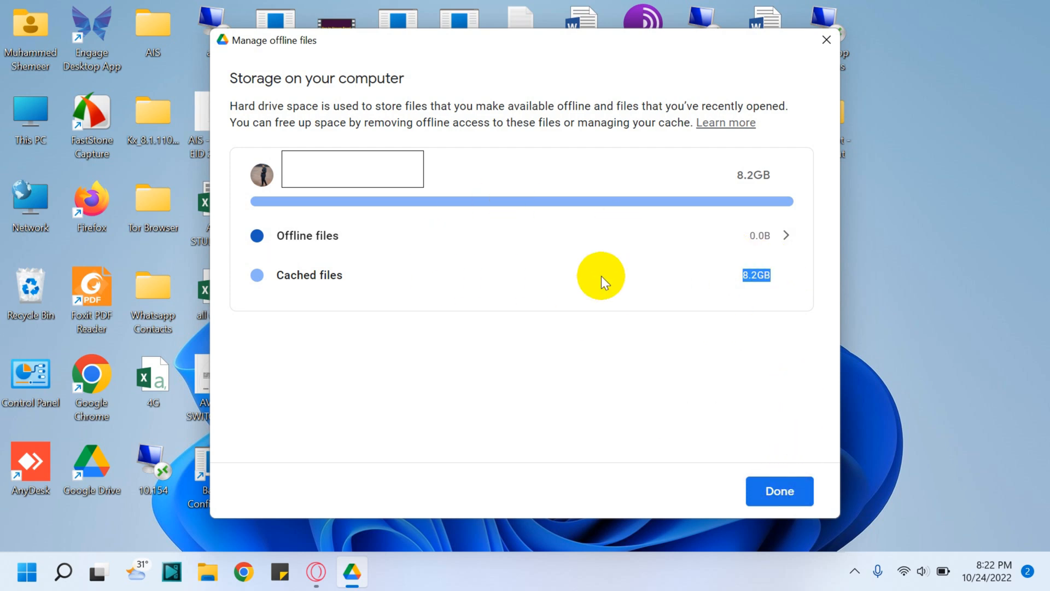
mouse_move(604, 260)
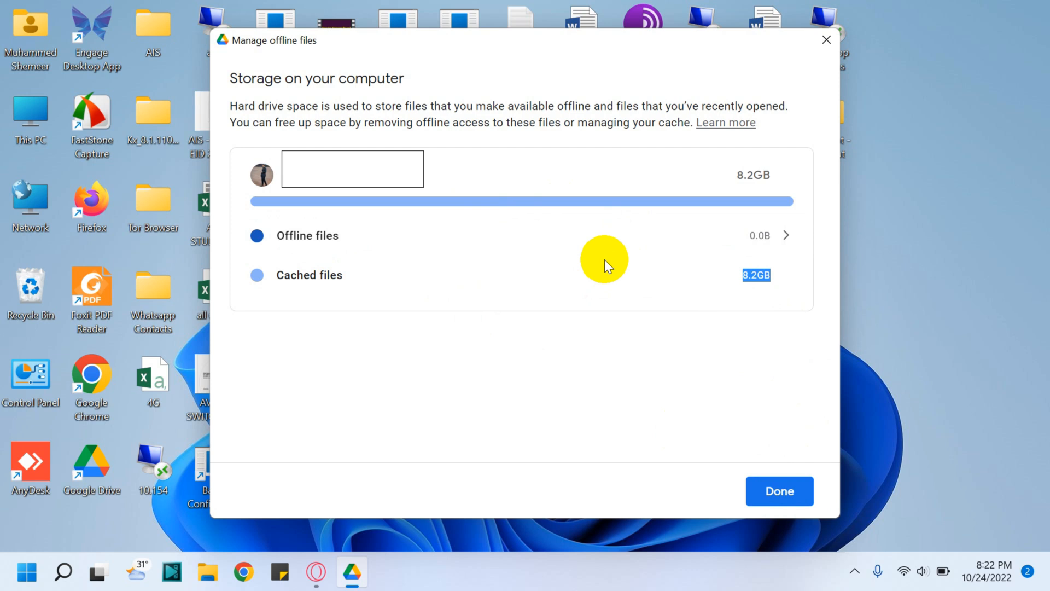
click(779, 491)
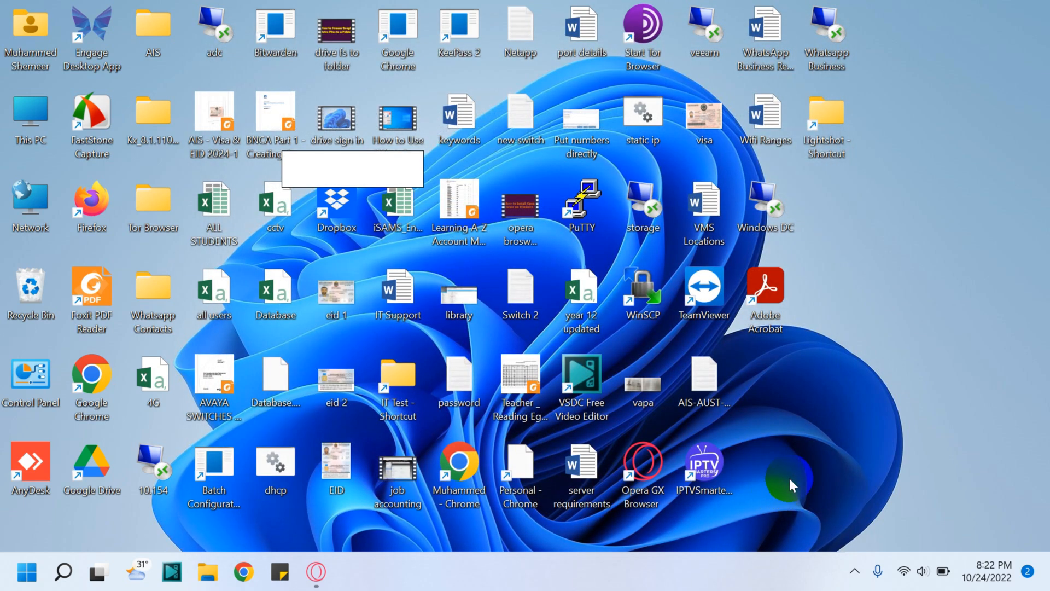